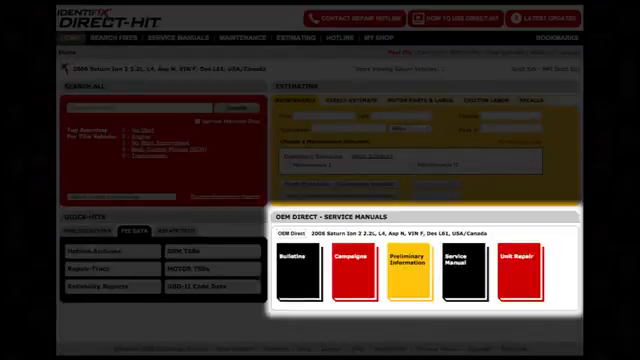
- Open the Hotline Archives fix for the 2006 Saturn Ion's intermittent no-crank complaint
left_click(175, 38)
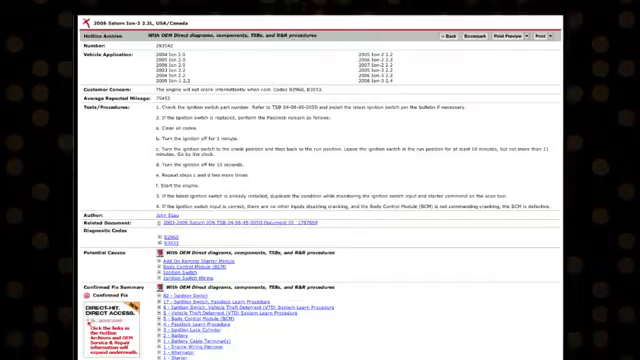
- Open the Ignition Switch procedure from the Confirmed Fix Summary
scroll("down", 3)
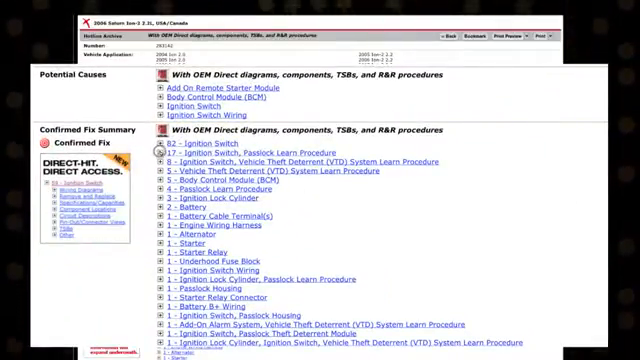
left_click(165, 155)
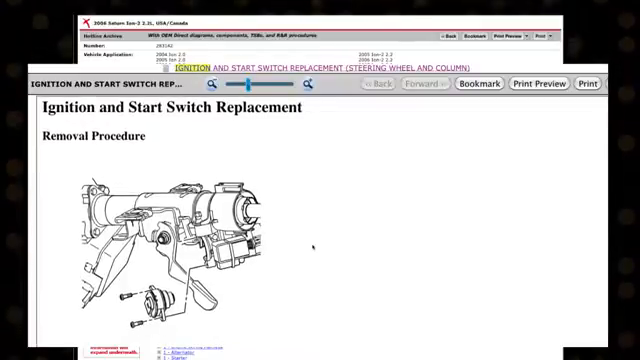
- Search all for 'ECM' with Service Manuals Only checked
scroll("down", 3)
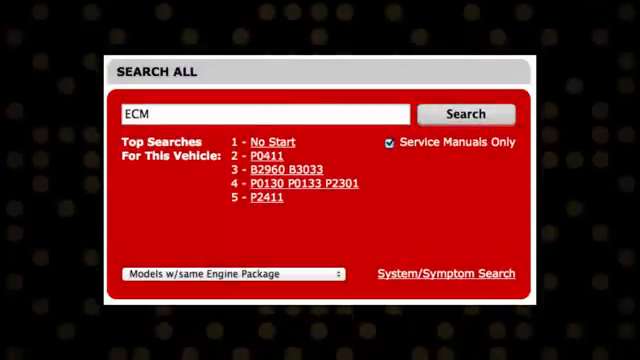
- Run the ECM search and scroll through the OEM Direct results
left_click(464, 114)
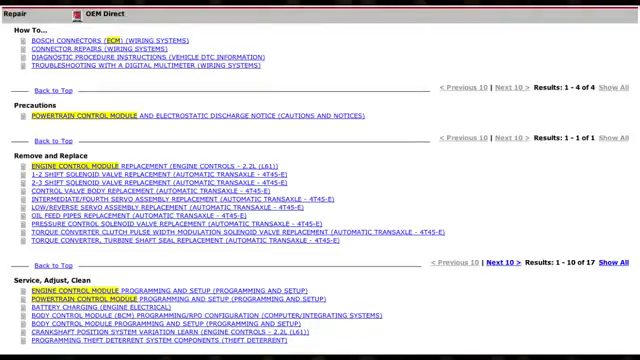
scroll("down", 3)
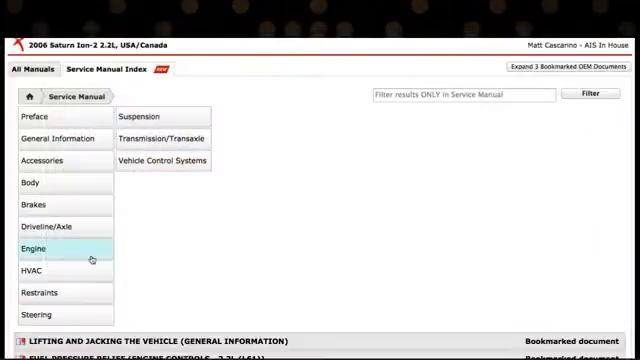
- Open Engine > Engine Electrical > Repair Instructions > Battery Positive Cable Replacement (Underhood Junction Block to Starter)
left_click(35, 247)
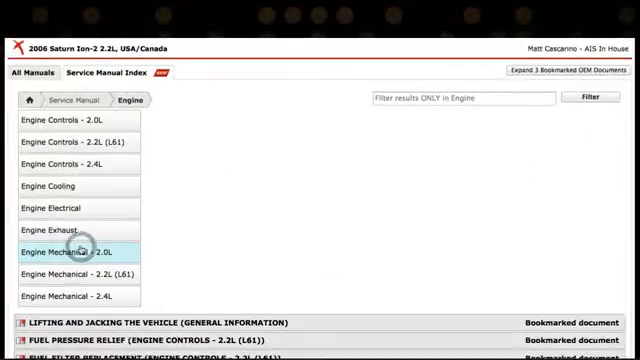
left_click(62, 208)
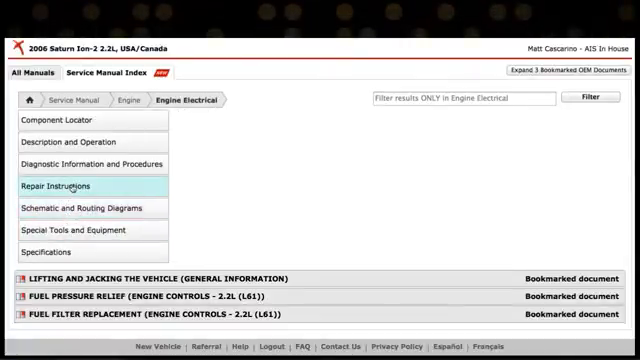
left_click(78, 186)
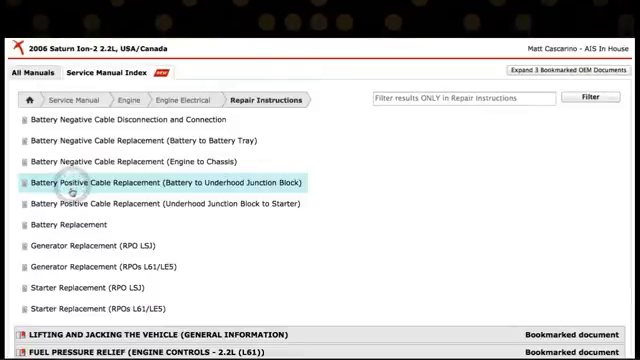
left_click(170, 183)
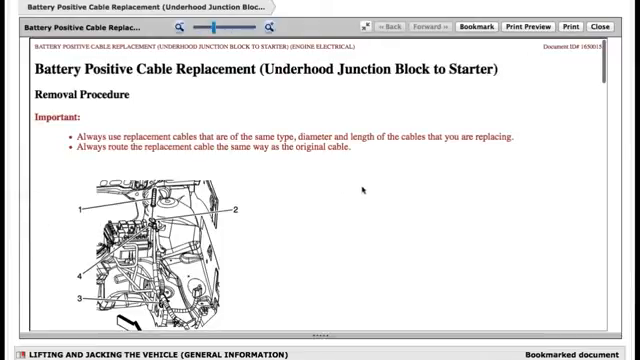
- Review the battery cable procedure, then filter the service manual for 'fuel pump'
scroll("down", 3)
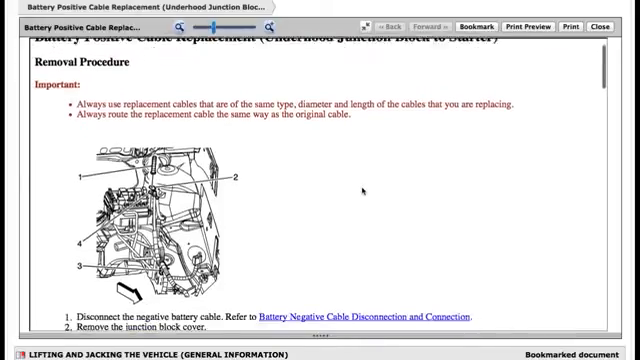
scroll("down", 3)
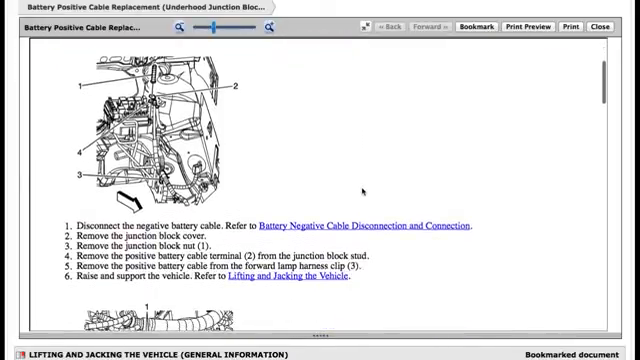
scroll("down", 3)
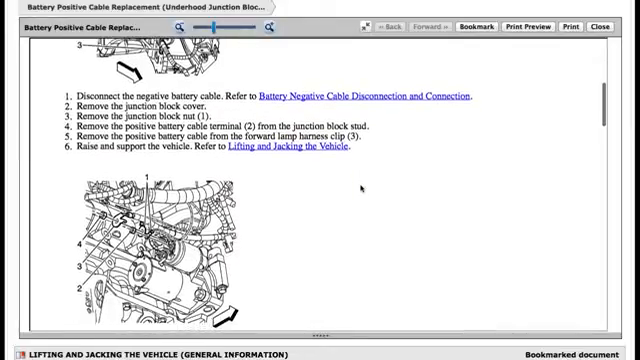
scroll("down", 3)
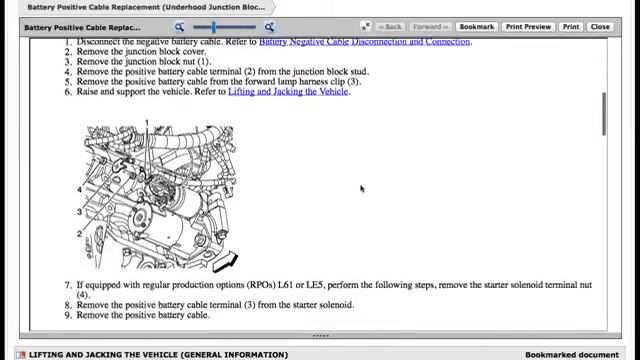
scroll("down", 3)
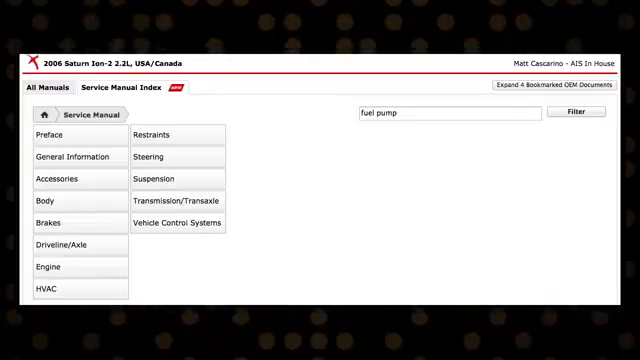
left_click(577, 111)
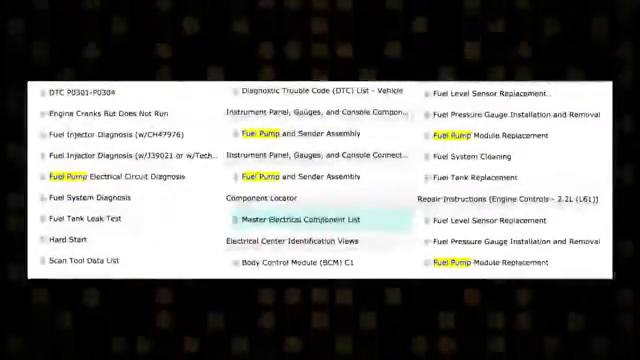